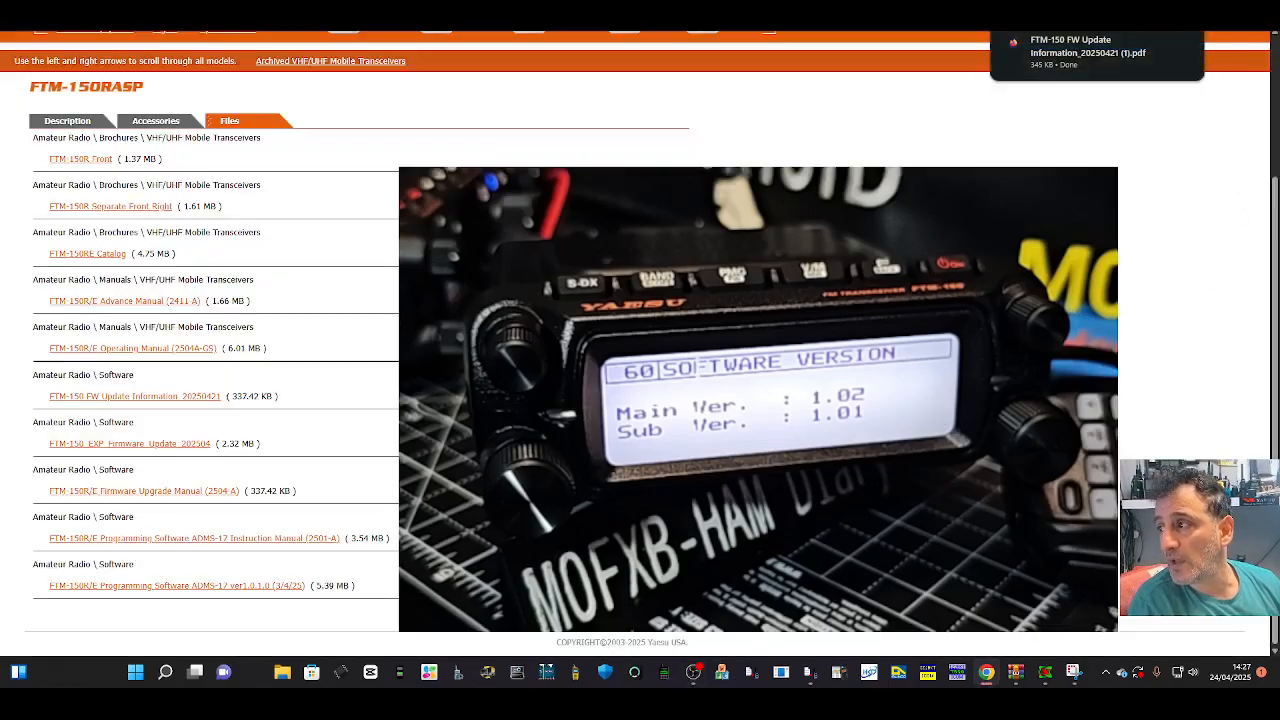
Open the downloaded FTM-150 FW Update Information PDF from Chrome's download popup
{"action": "left_click", "coordinate": [1096, 50]}
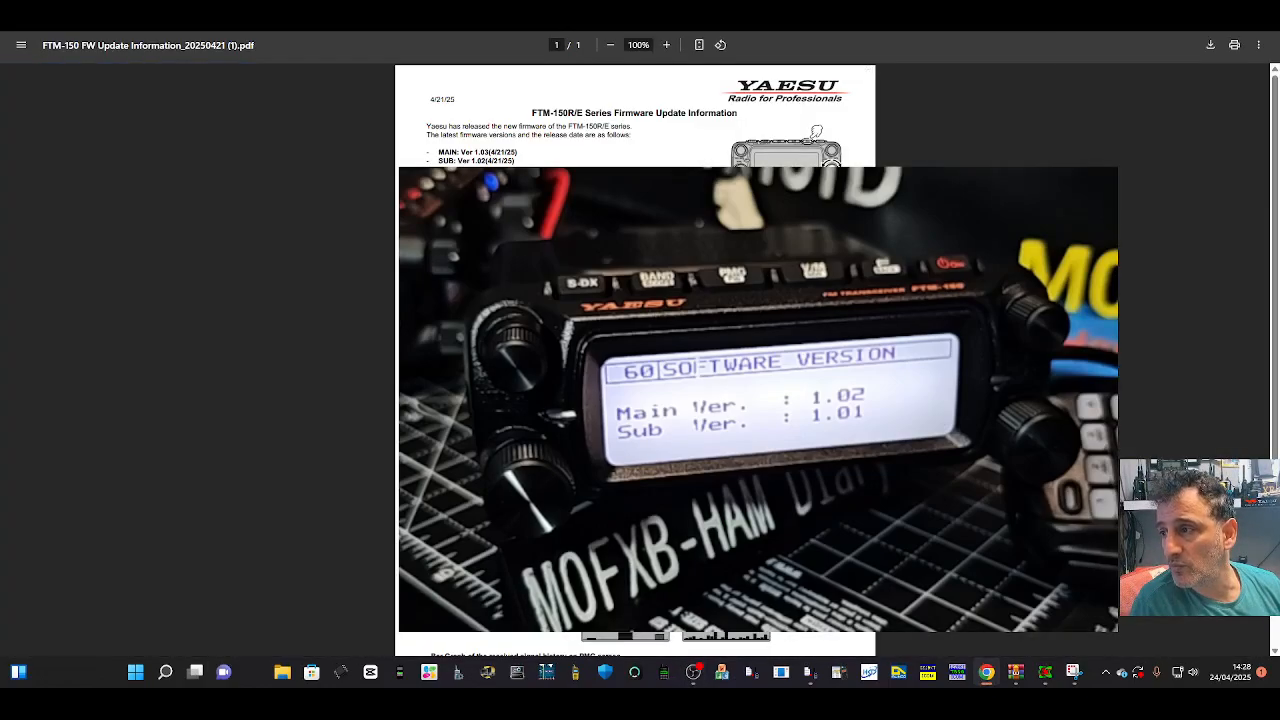
{"action": "mouse_move", "coordinate": [1201, 421]}
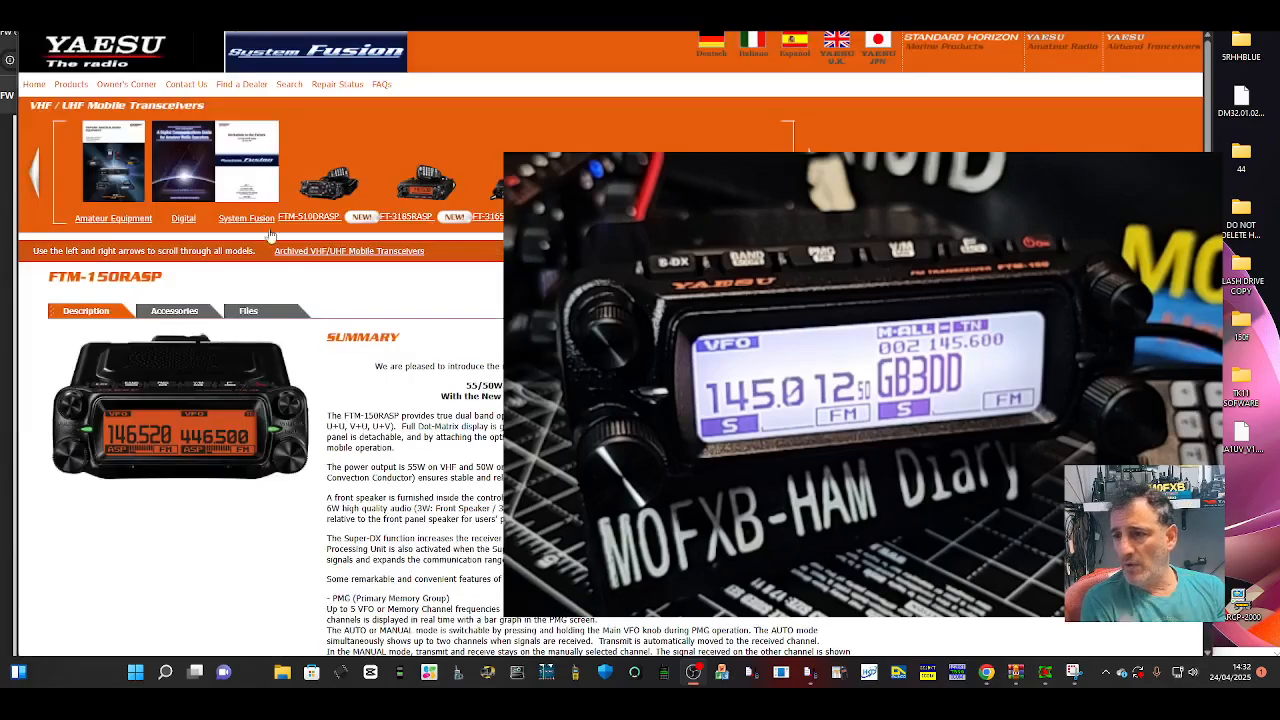
Download the FTM-150_EXP_Firmware_Update_202504 zip from the Files tab and open it
{"action": "left_click", "coordinate": [247, 311]}
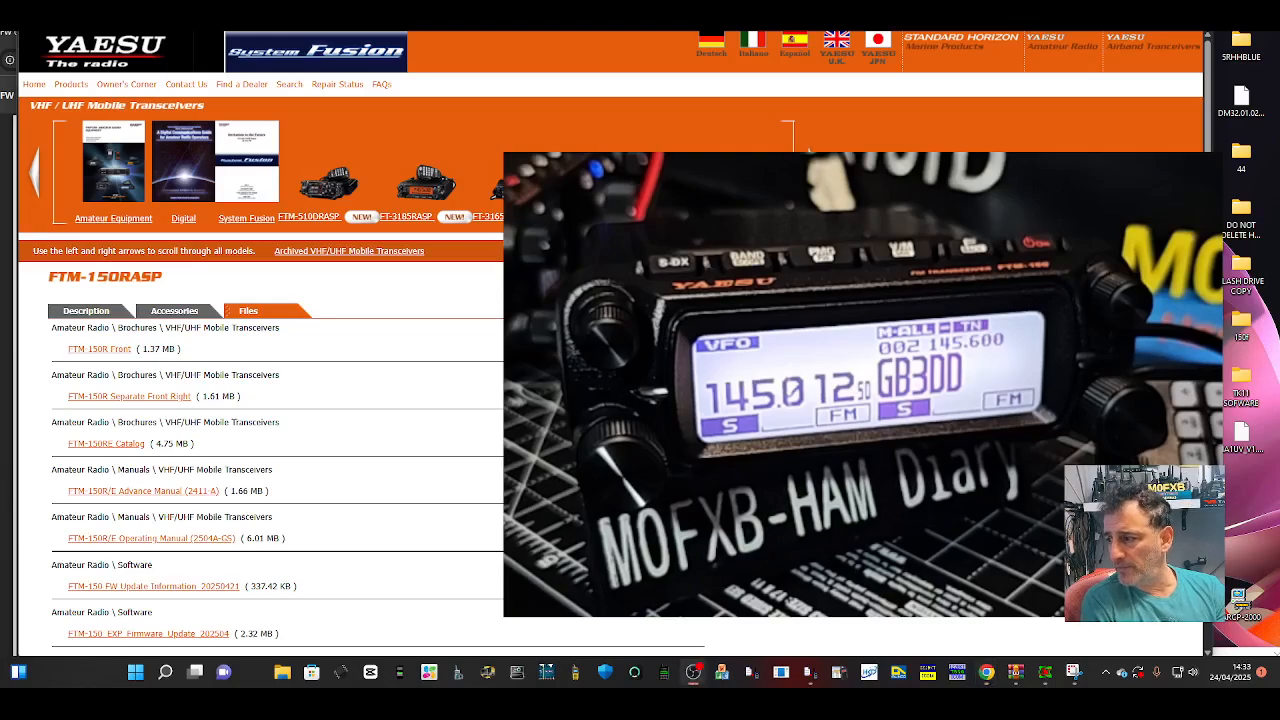
{"action": "scroll", "scroll_direction": "down", "scroll_amount": 3}
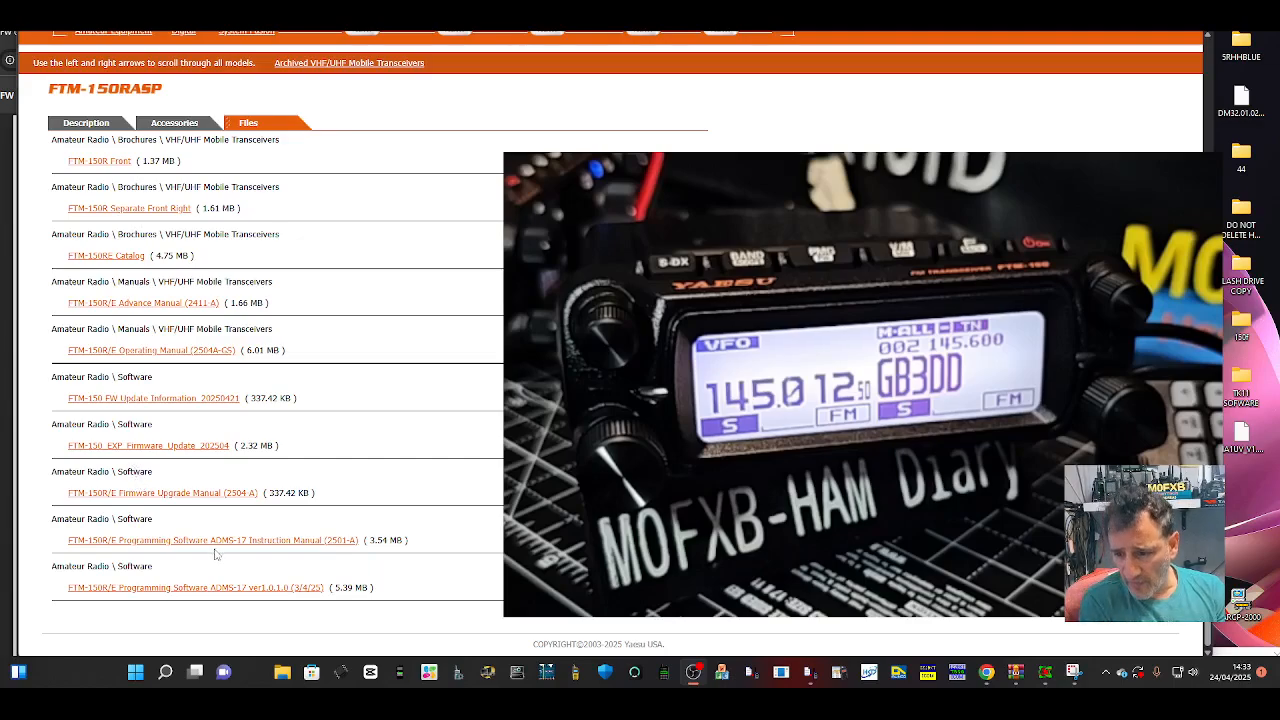
{"action": "mouse_move", "coordinate": [185, 504]}
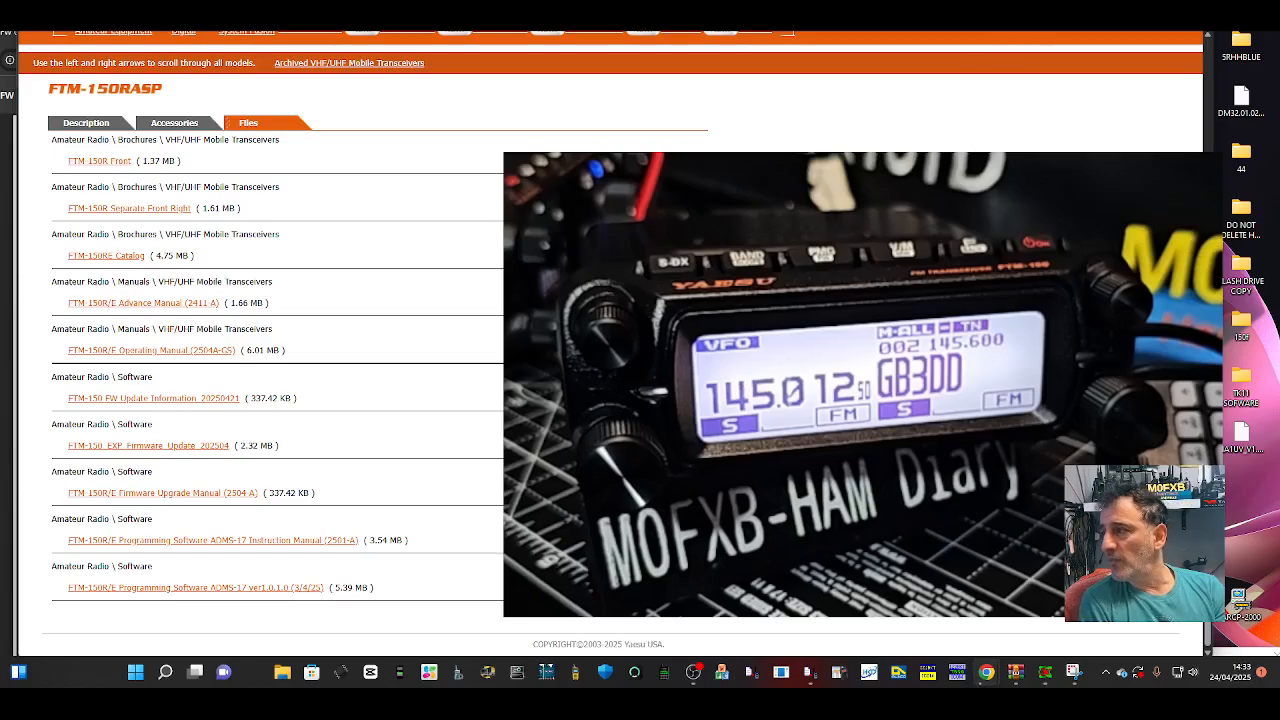
{"action": "left_click", "coordinate": [148, 446]}
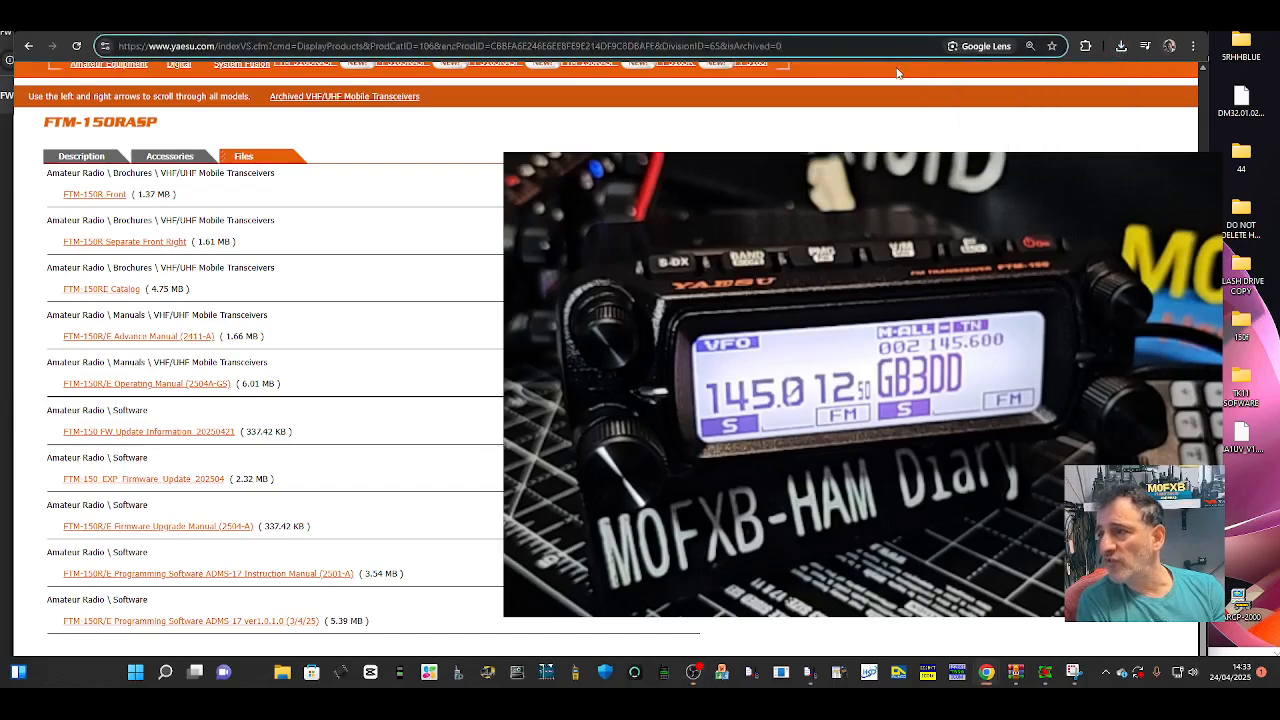
{"action": "left_click", "coordinate": [1121, 46]}
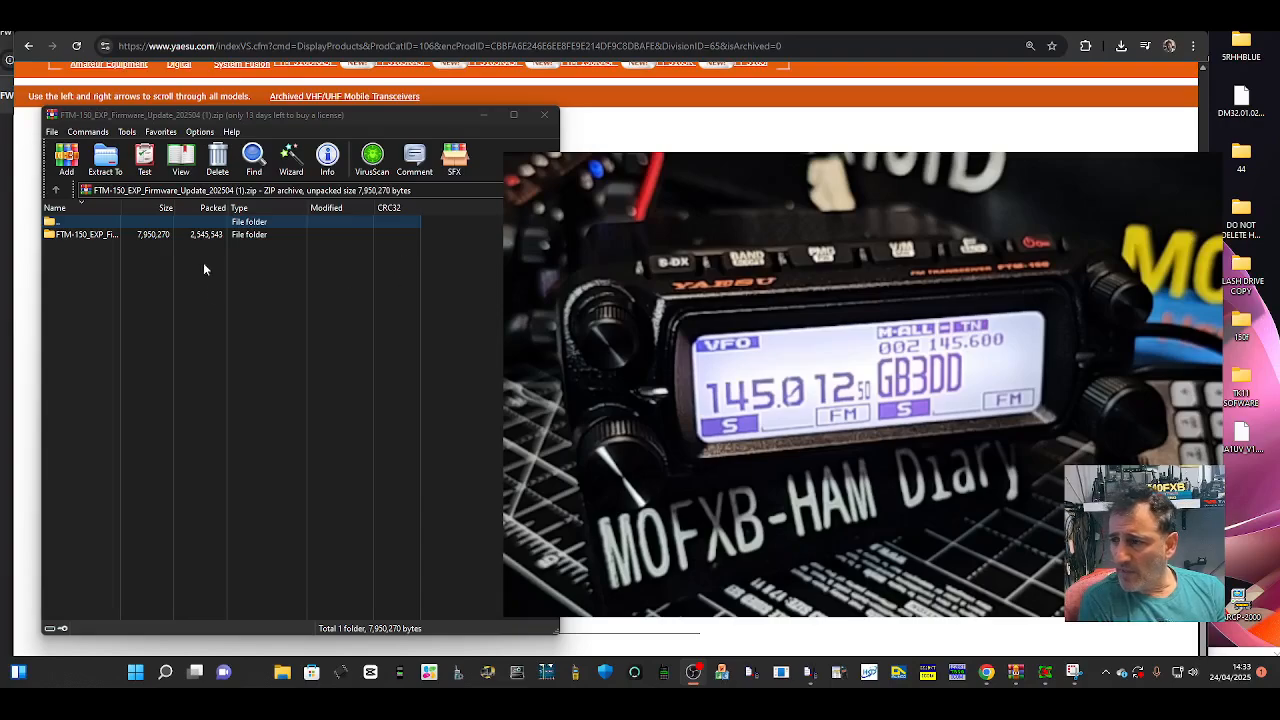
Extract the firmware folder's PDF and MAIN/SUB SFL files to Desktop\150f
{"action": "left_click", "coordinate": [85, 234]}
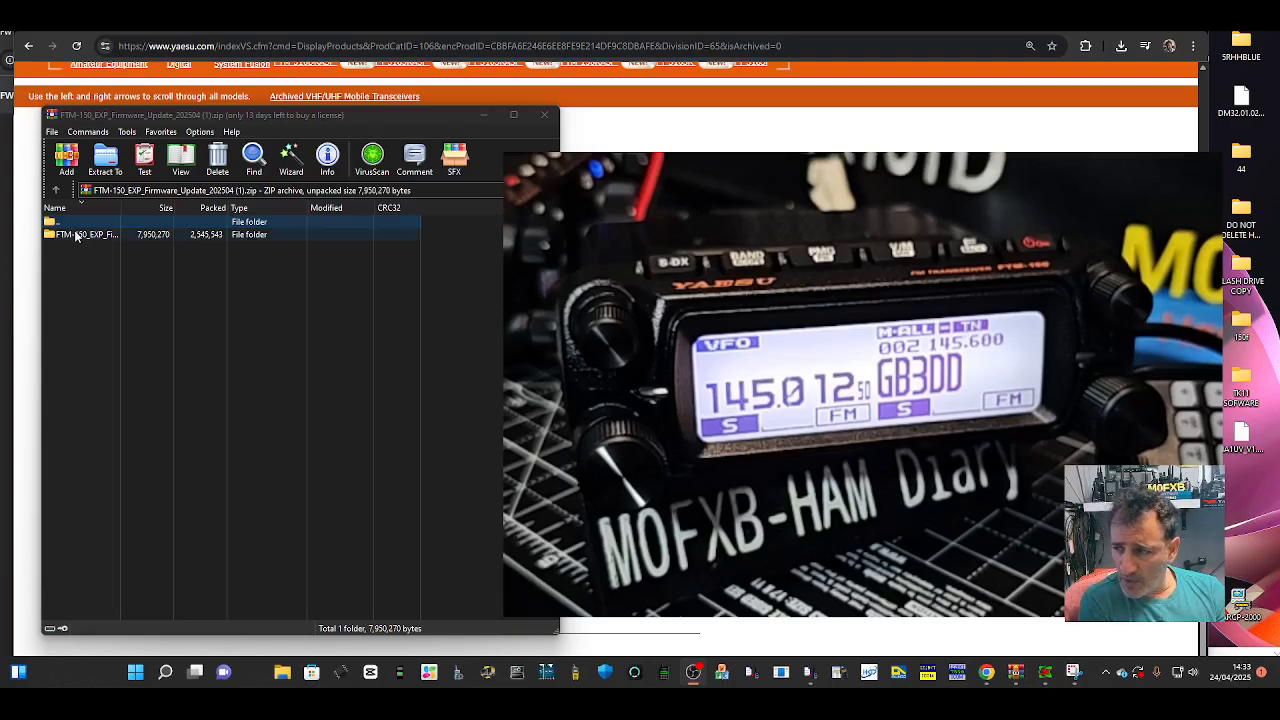
{"action": "double_click", "coordinate": [85, 235]}
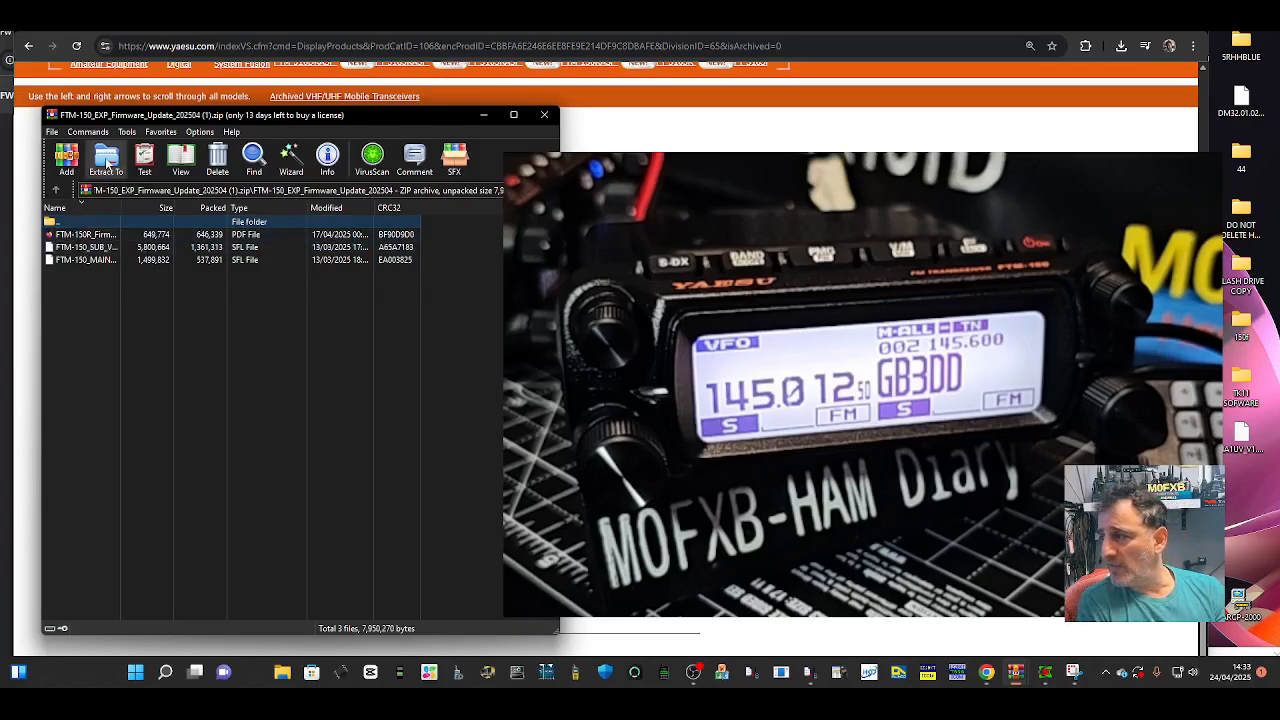
{"action": "left_click", "coordinate": [104, 158]}
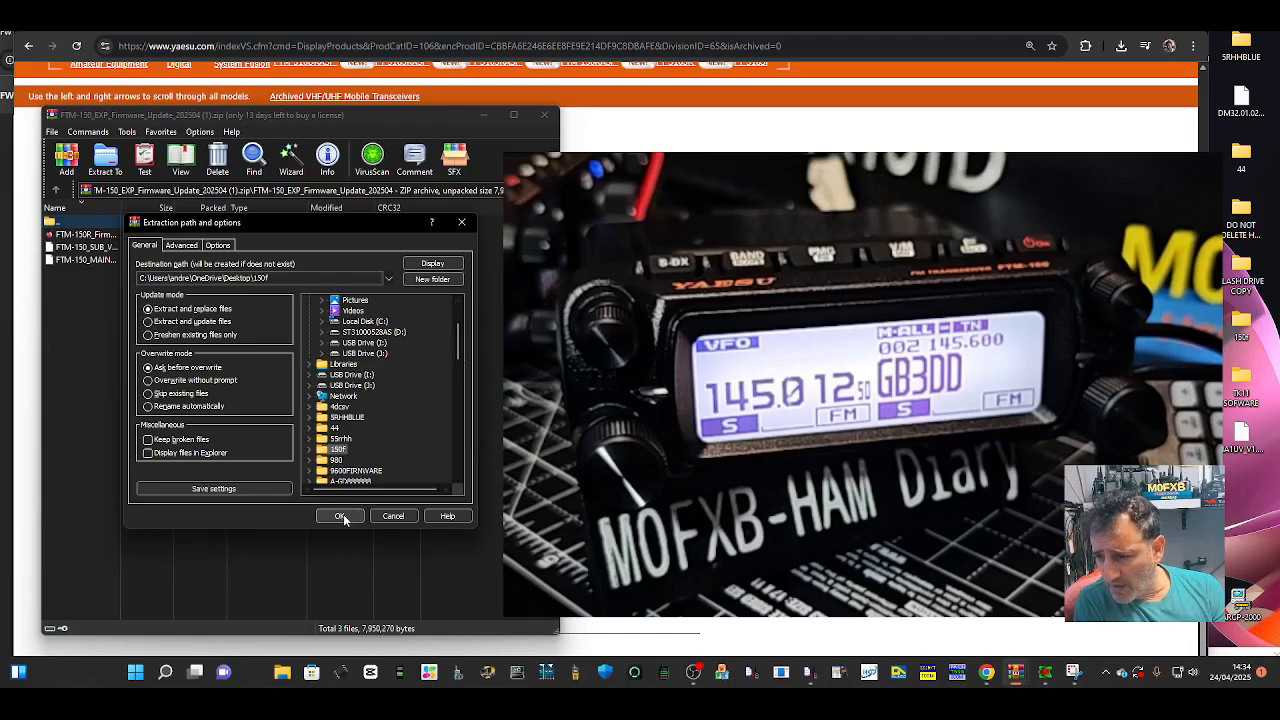
{"action": "left_click", "coordinate": [340, 515]}
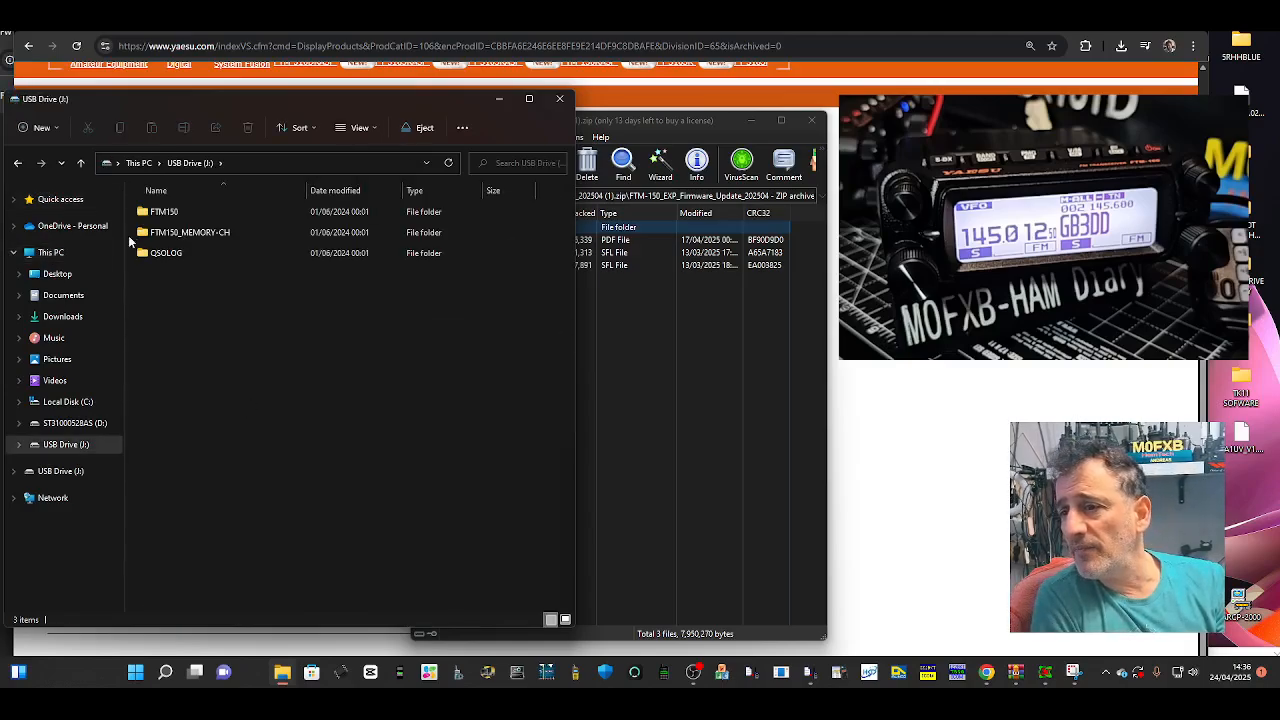
Select USB Drive (J:) in File Explorer's navigation pane
{"action": "left_click", "coordinate": [190, 232]}
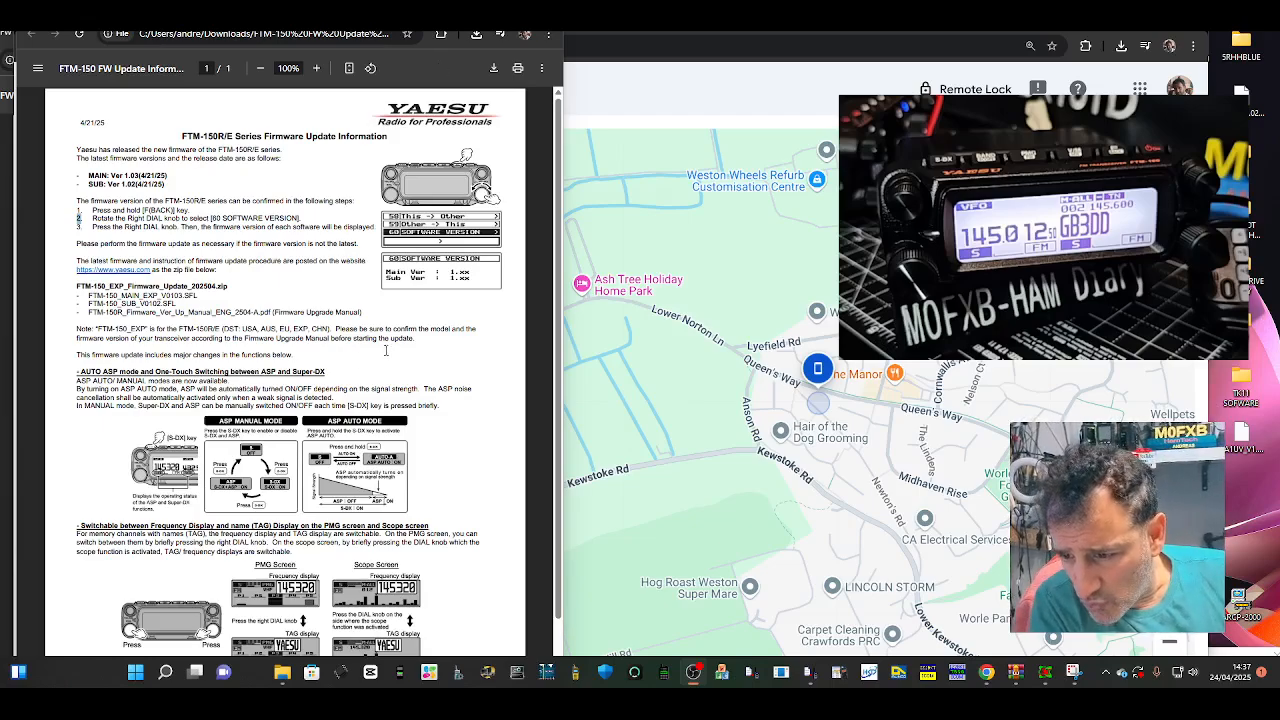
Scroll through the FTM-150R/E firmware update information PDF
{"action": "scroll", "scroll_direction": "down", "scroll_amount": 3}
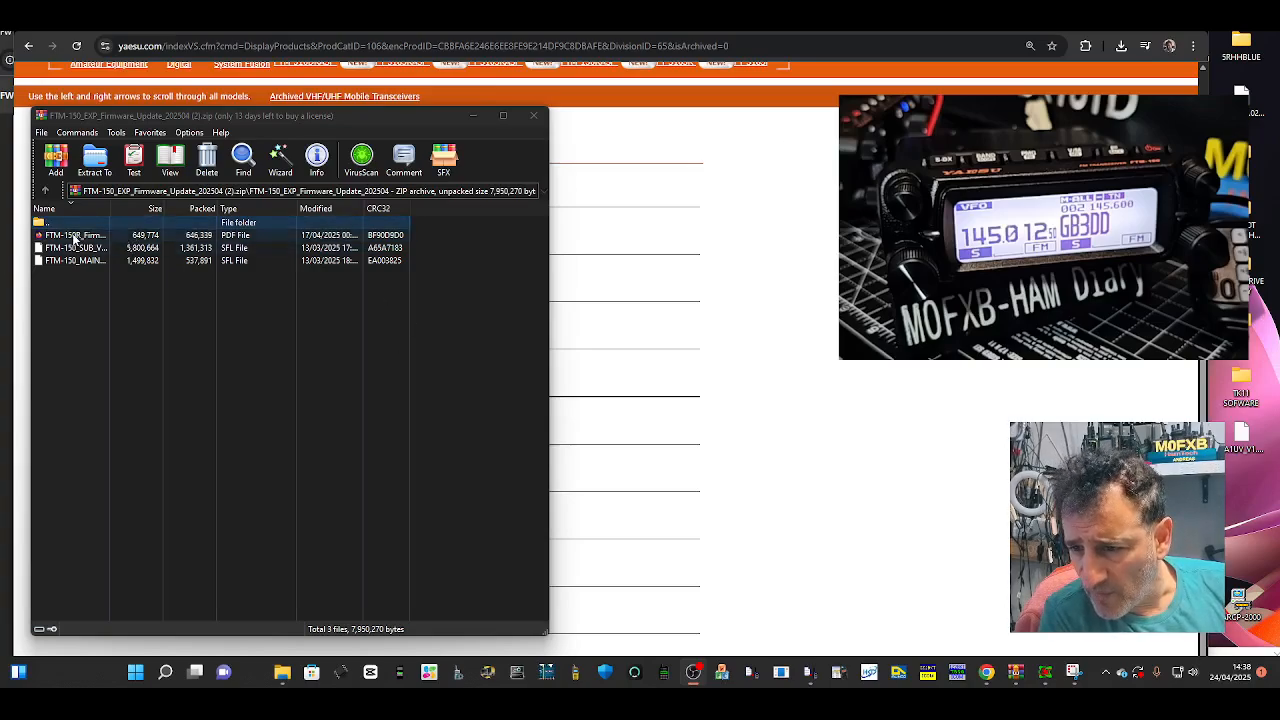
Open the FTM-150R Firmware PDF from the zip and read its notes and version-check steps
{"action": "left_click", "coordinate": [75, 234]}
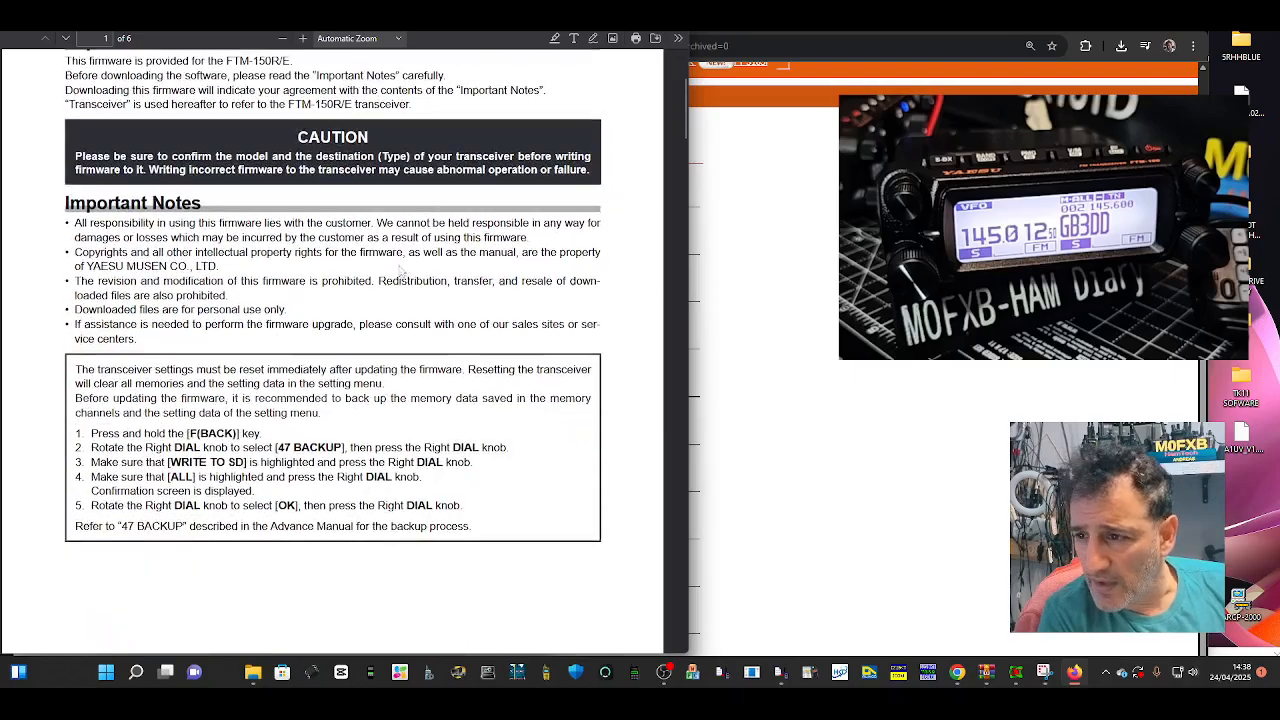
{"action": "scroll", "scroll_direction": "down", "scroll_amount": 3}
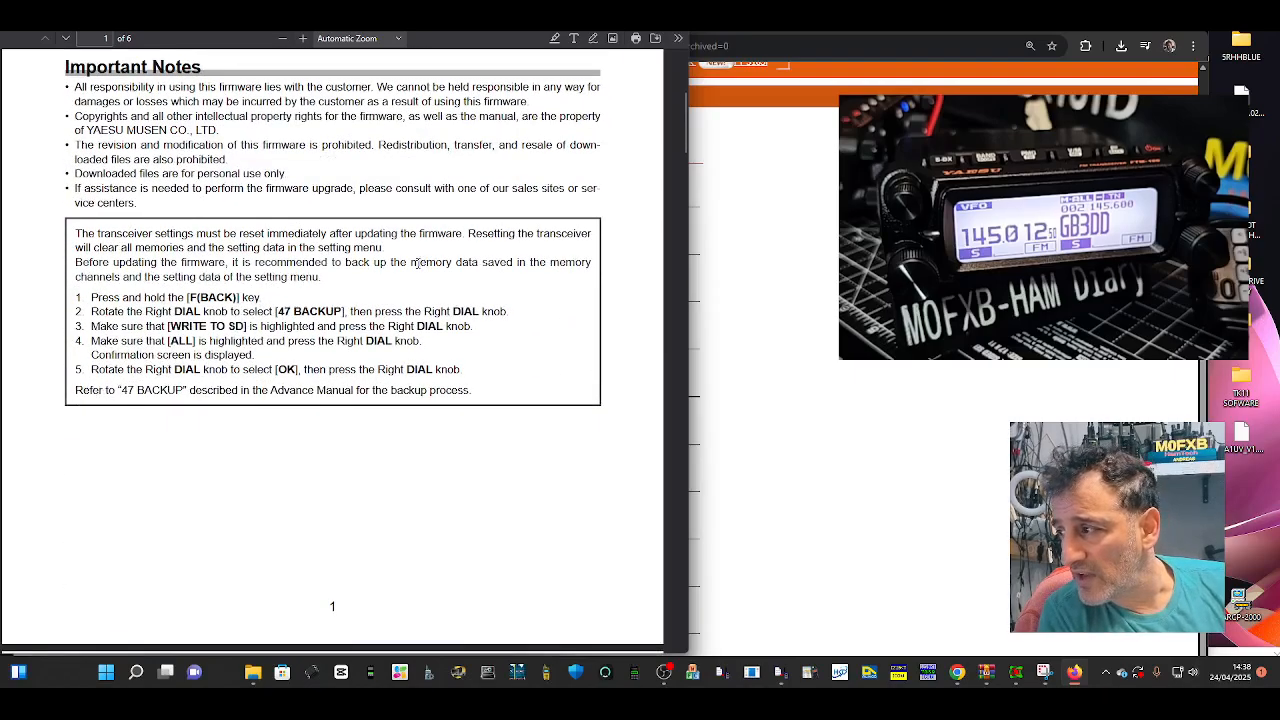
{"action": "scroll", "scroll_direction": "down", "scroll_amount": 3}
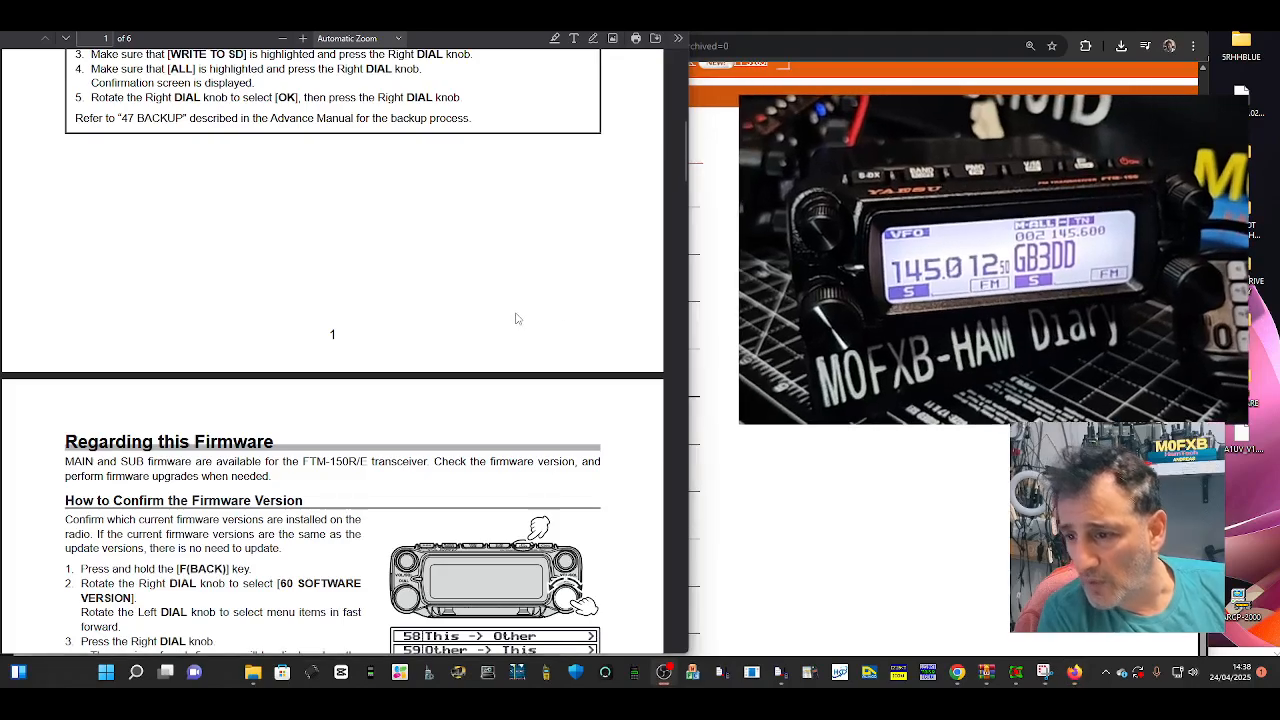
{"action": "scroll", "scroll_direction": "down", "scroll_amount": 3}
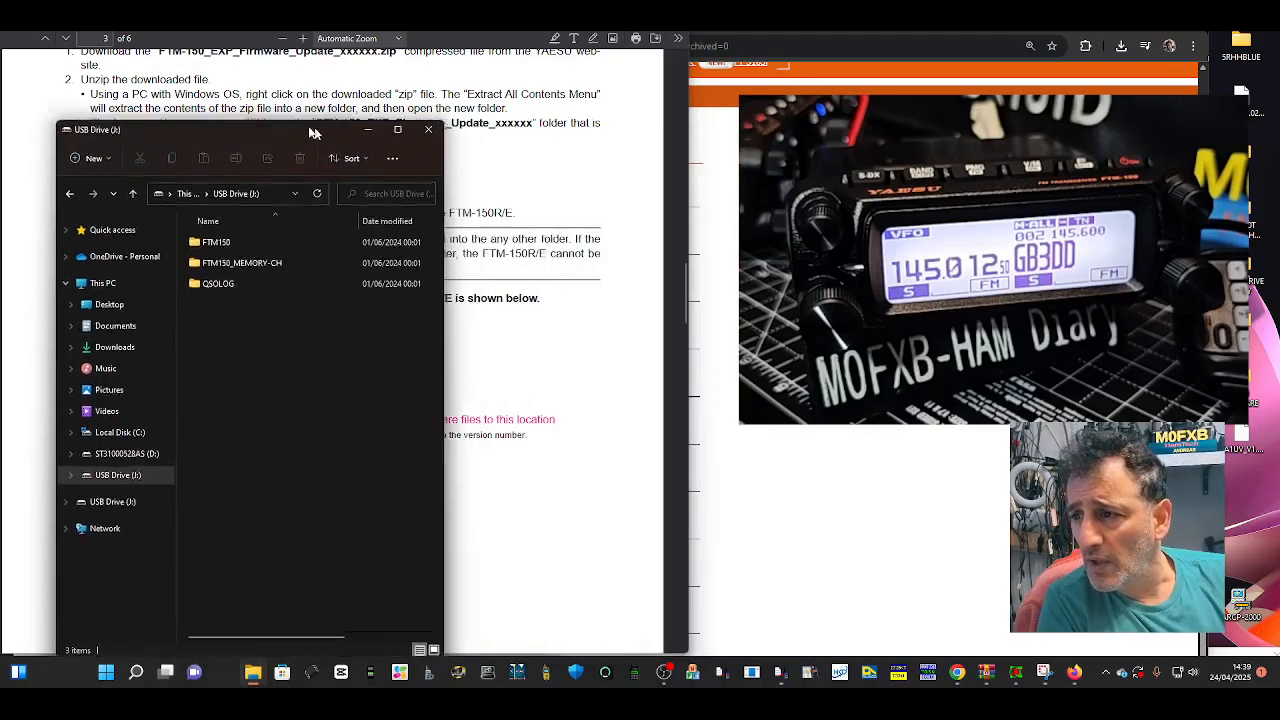
Place the MAIN and SUB SFL files in USB Drive (J:)\FTM150\BACKUP, then right-click the drive
{"action": "left_click", "coordinate": [197, 223]}
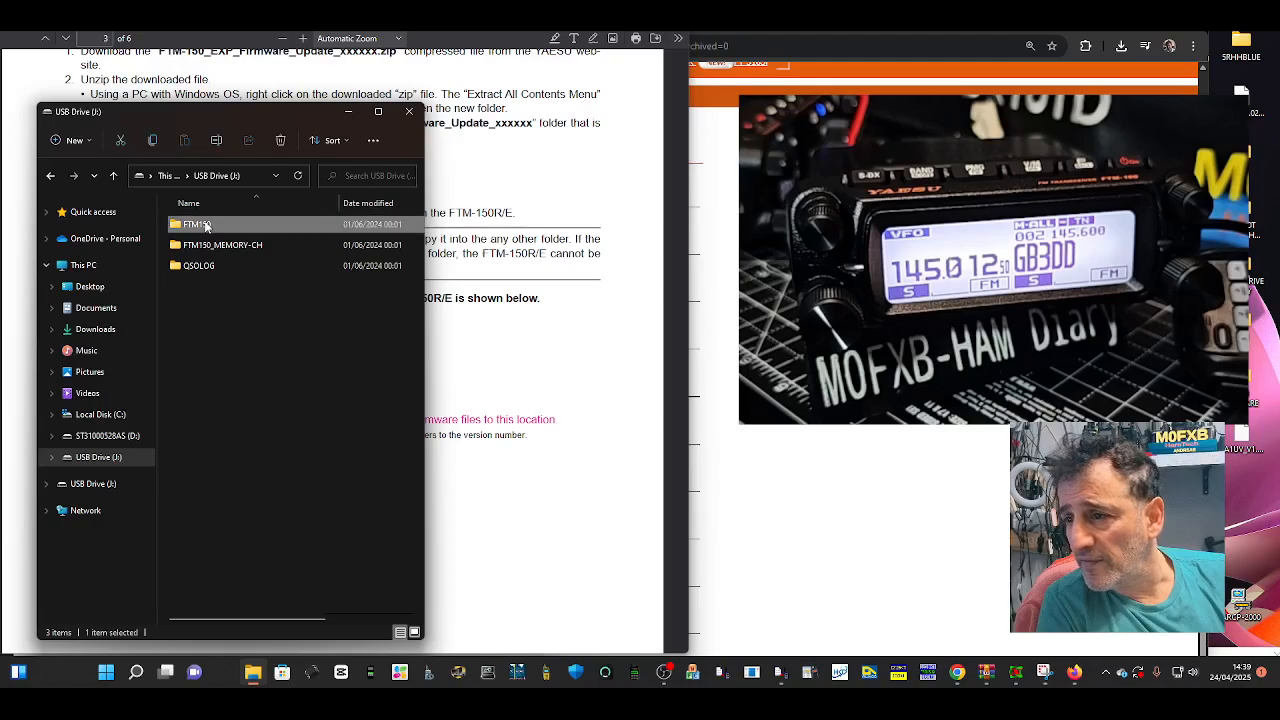
{"action": "double_click", "coordinate": [196, 224]}
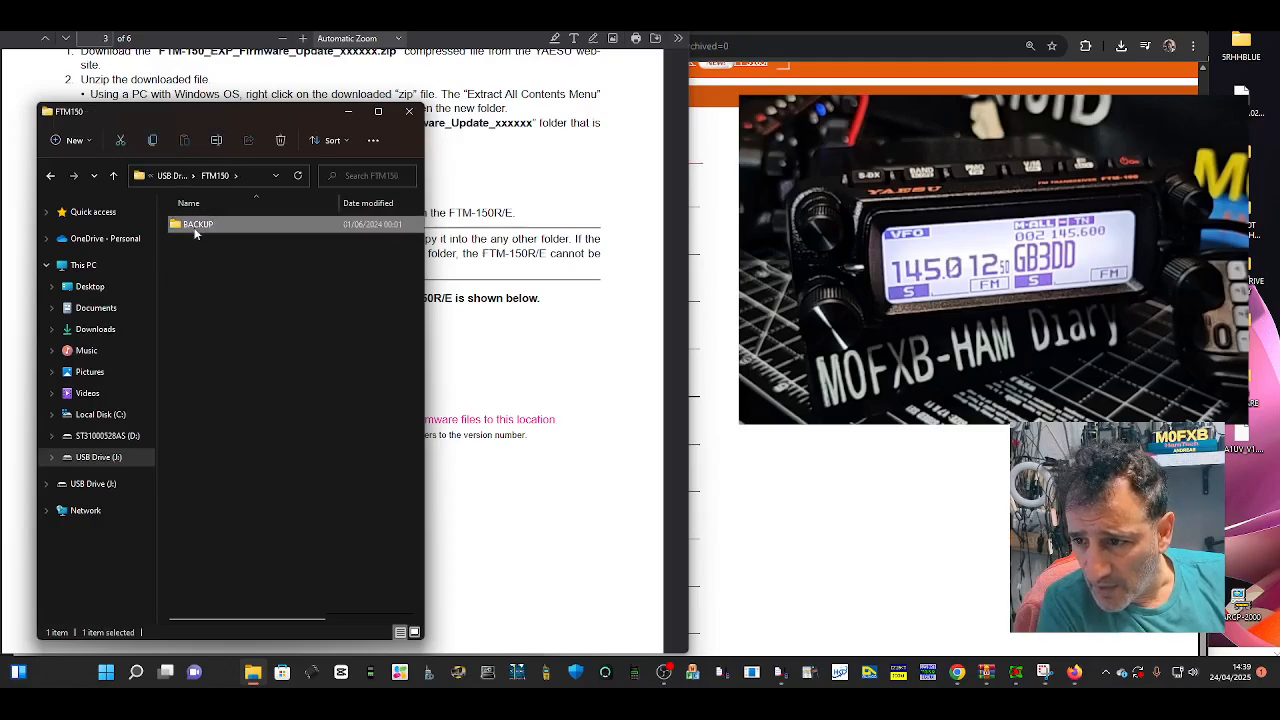
{"action": "double_click", "coordinate": [198, 224]}
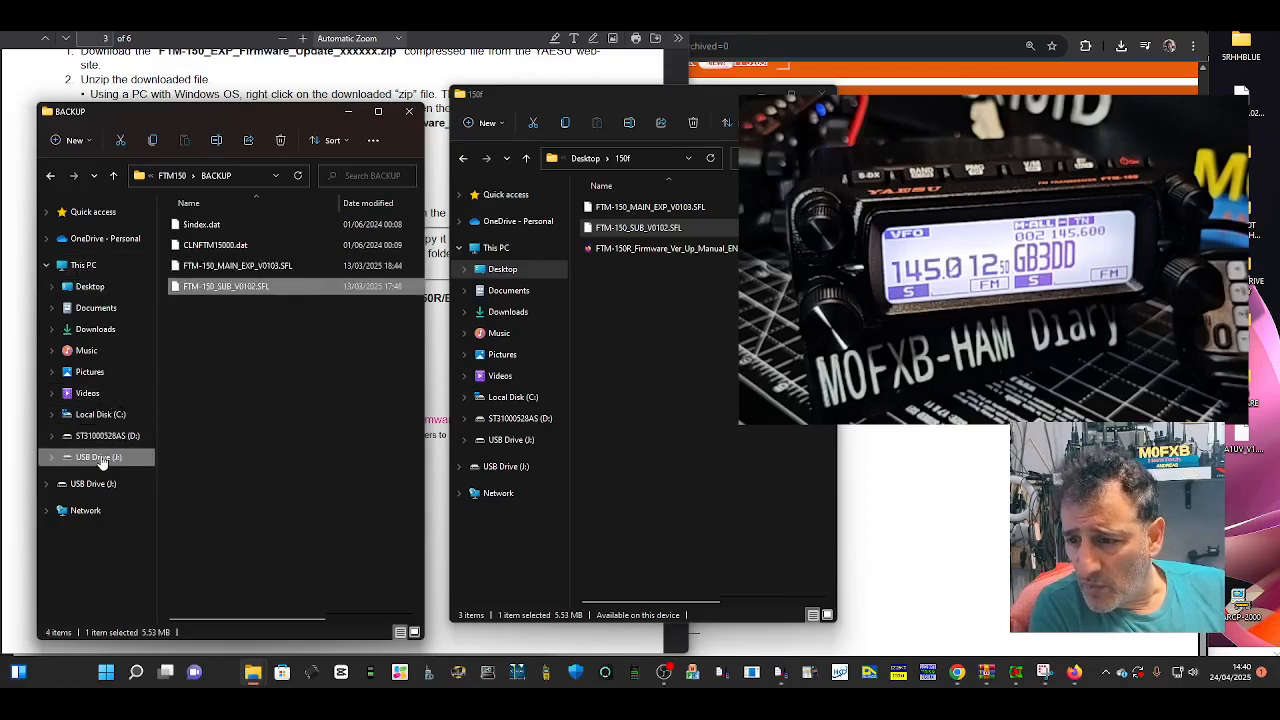
{"action": "left_click", "coordinate": [98, 457]}
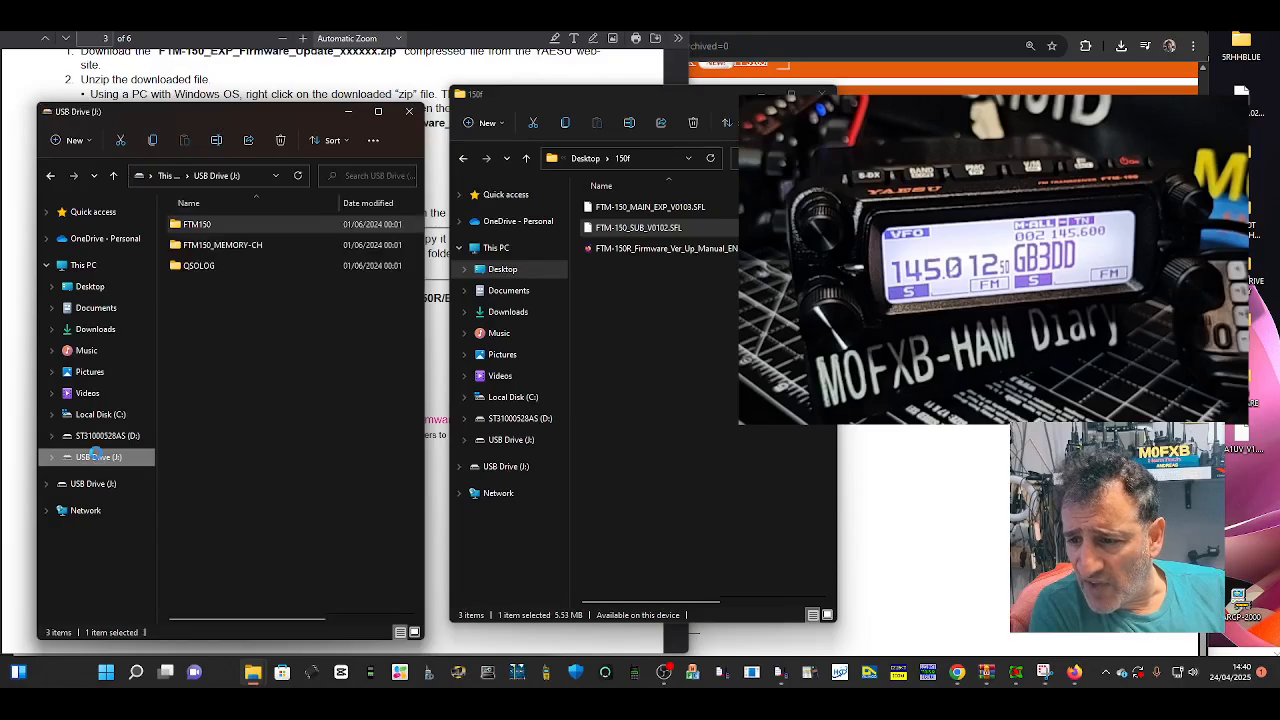
{"action": "right_click", "coordinate": [94, 457]}
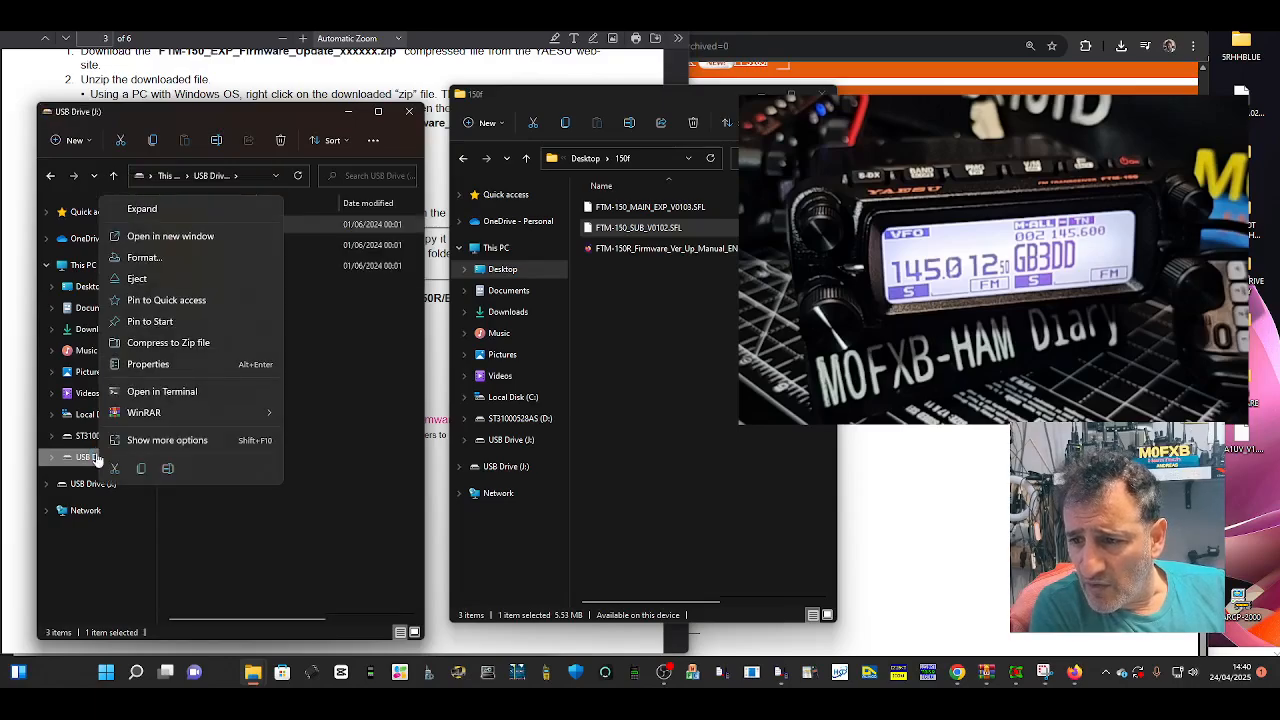